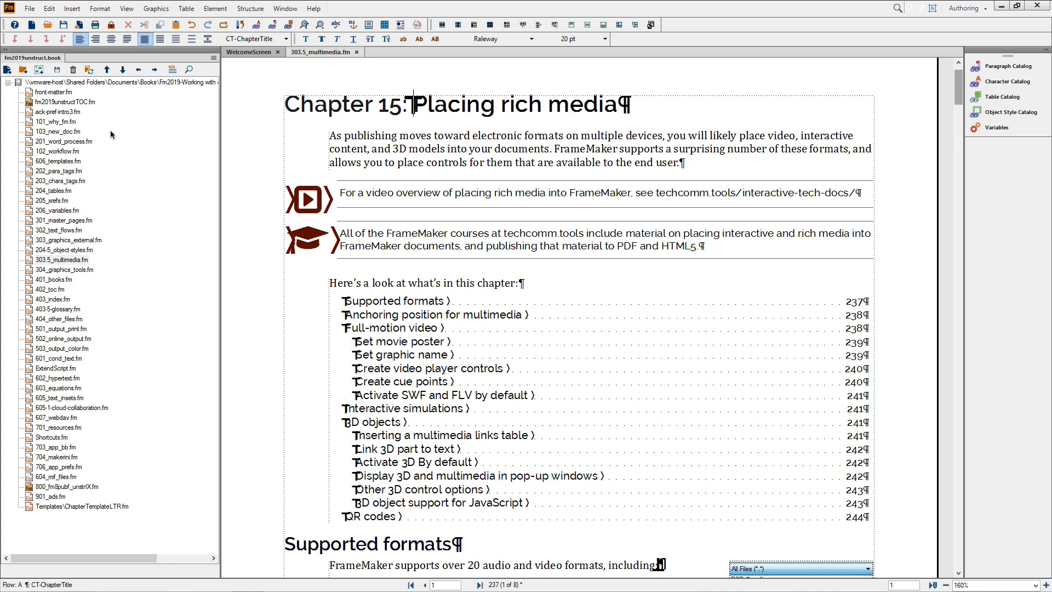
pyautogui.moveTo(30, 13)
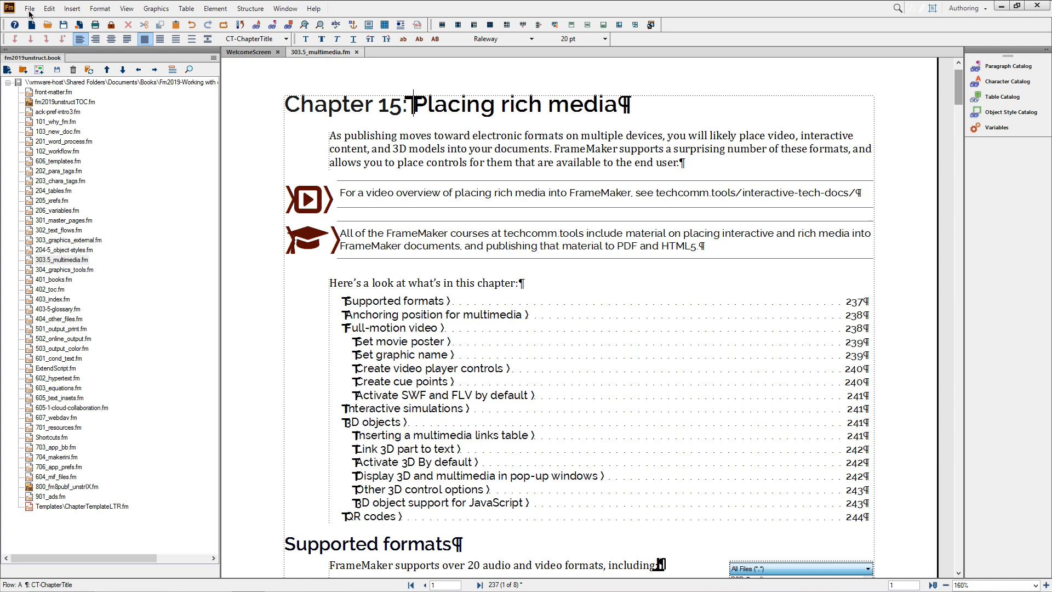
# - Bring up the Publish pod from the File menu and choose PDF as the output format
pyautogui.click(28, 7)
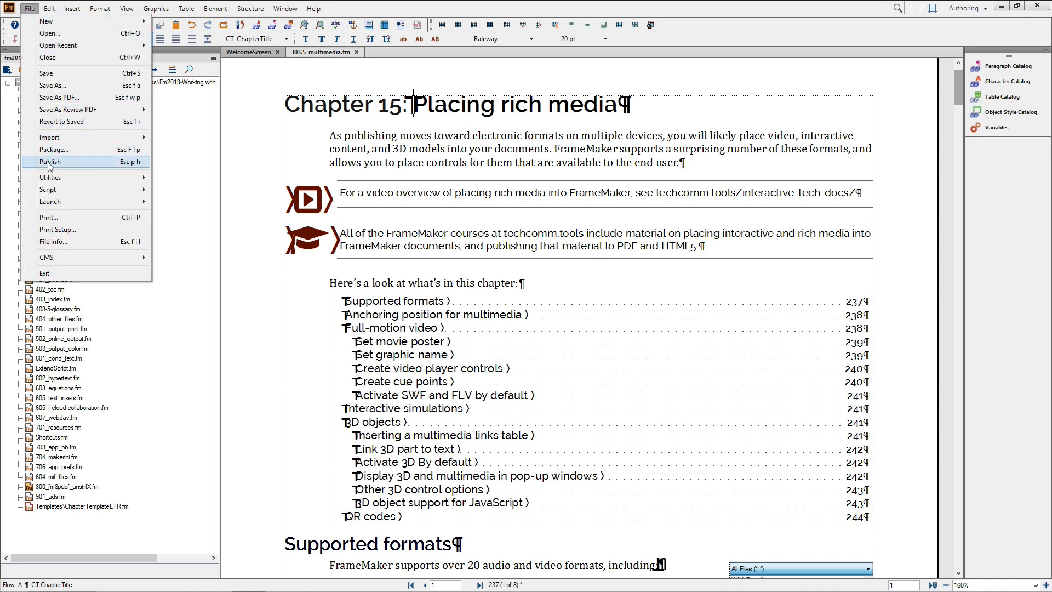
pyautogui.click(51, 162)
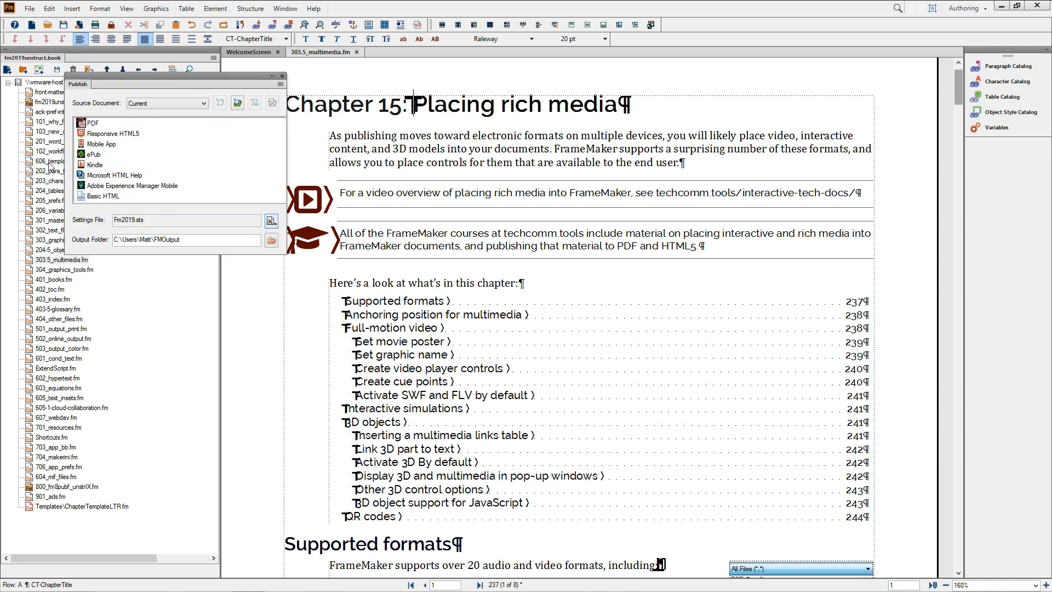
pyautogui.click(92, 121)
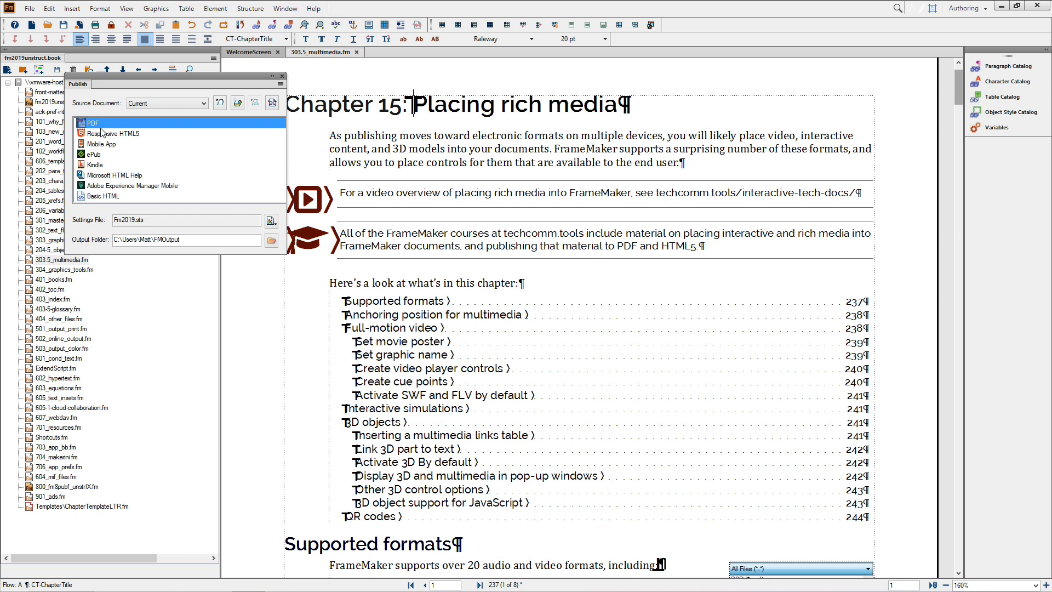
pyautogui.moveTo(30, 8)
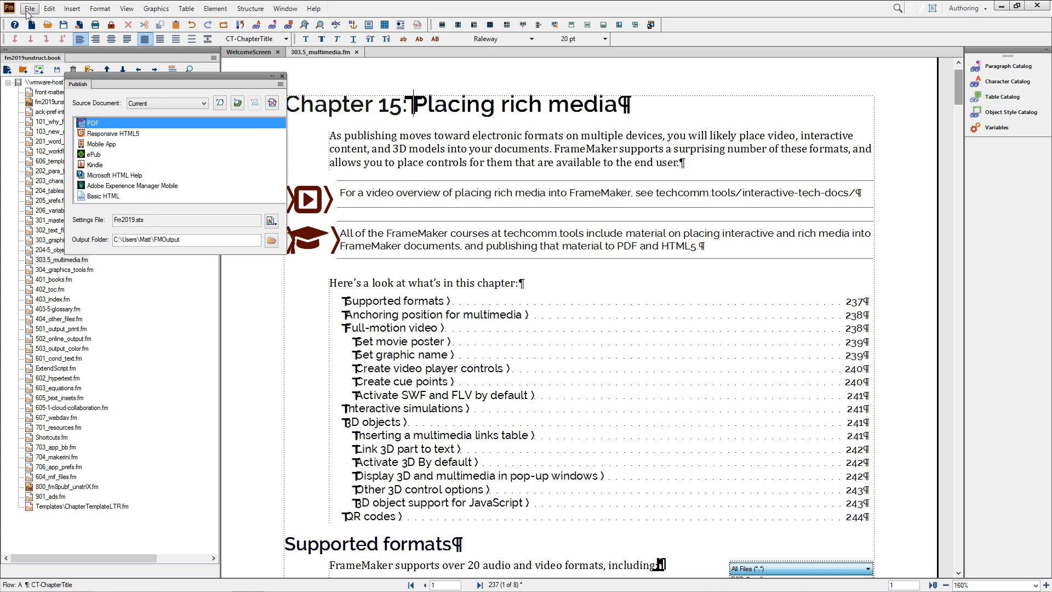
pyautogui.click(29, 8)
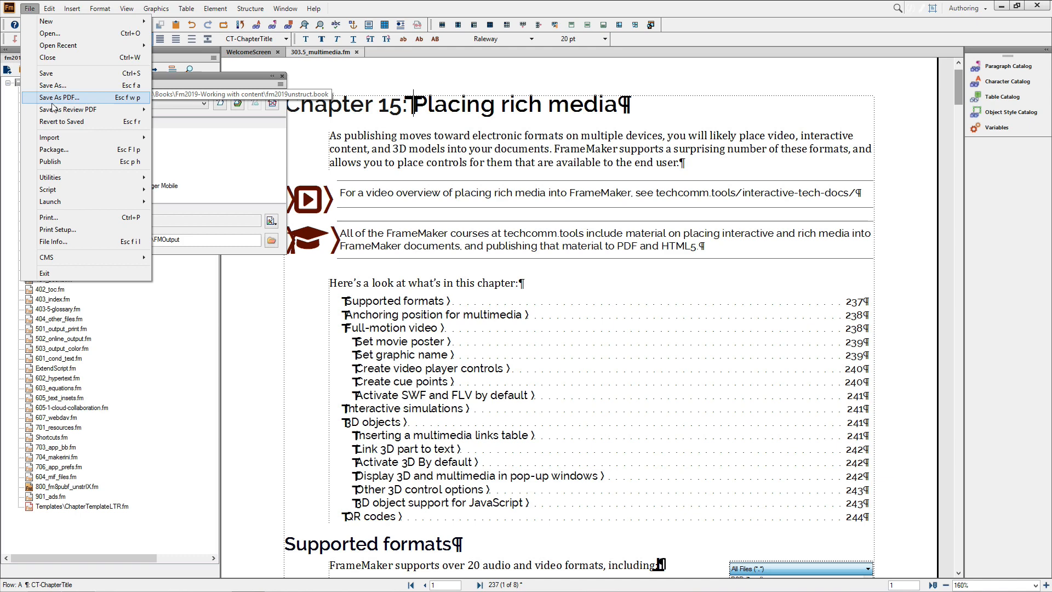
pyautogui.click(51, 163)
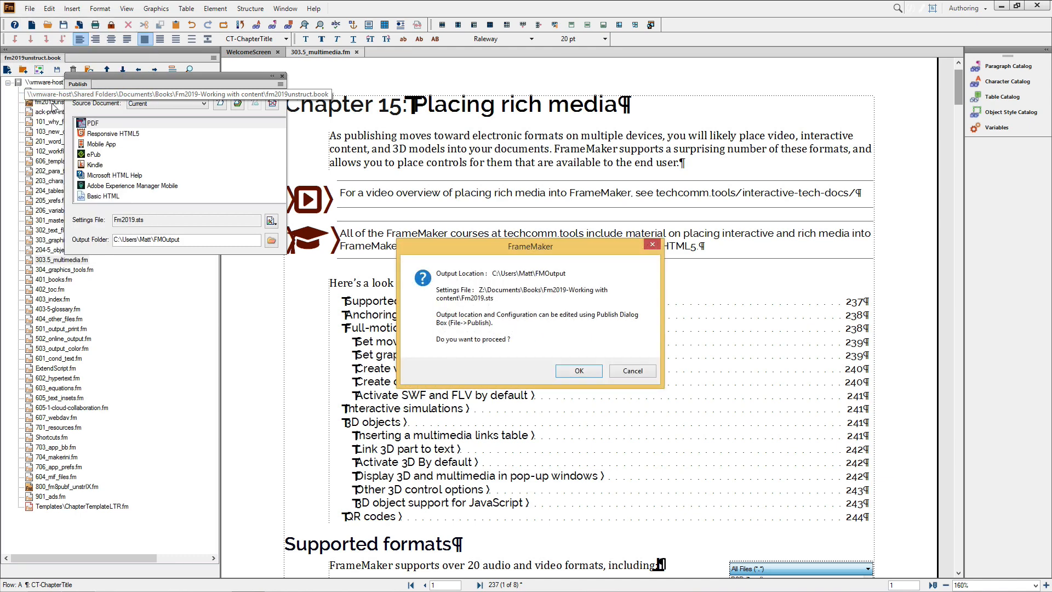
pyautogui.moveTo(477, 269)
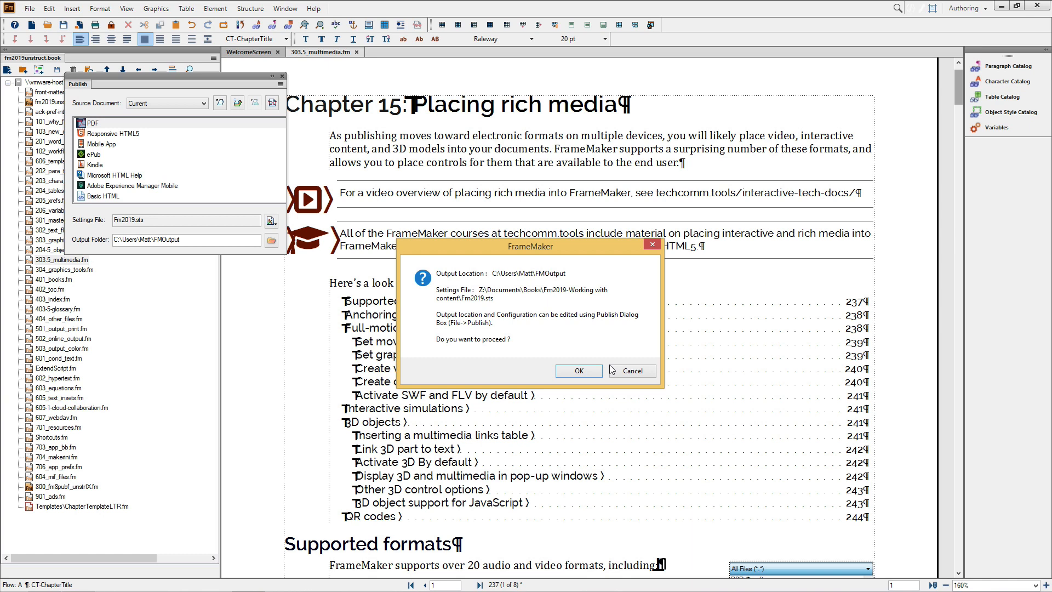
pyautogui.click(632, 370)
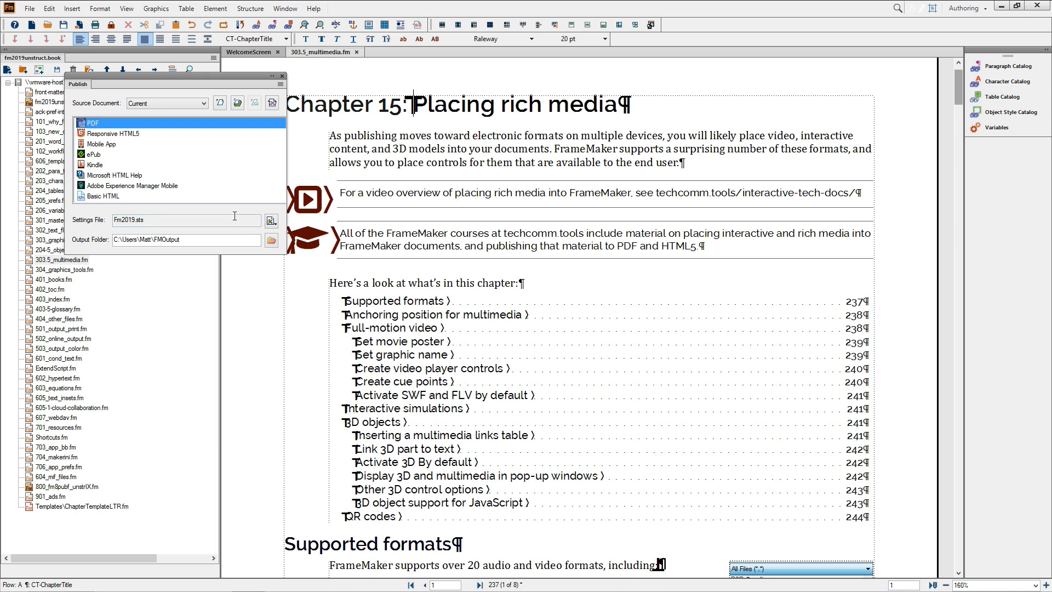
pyautogui.moveTo(273, 220)
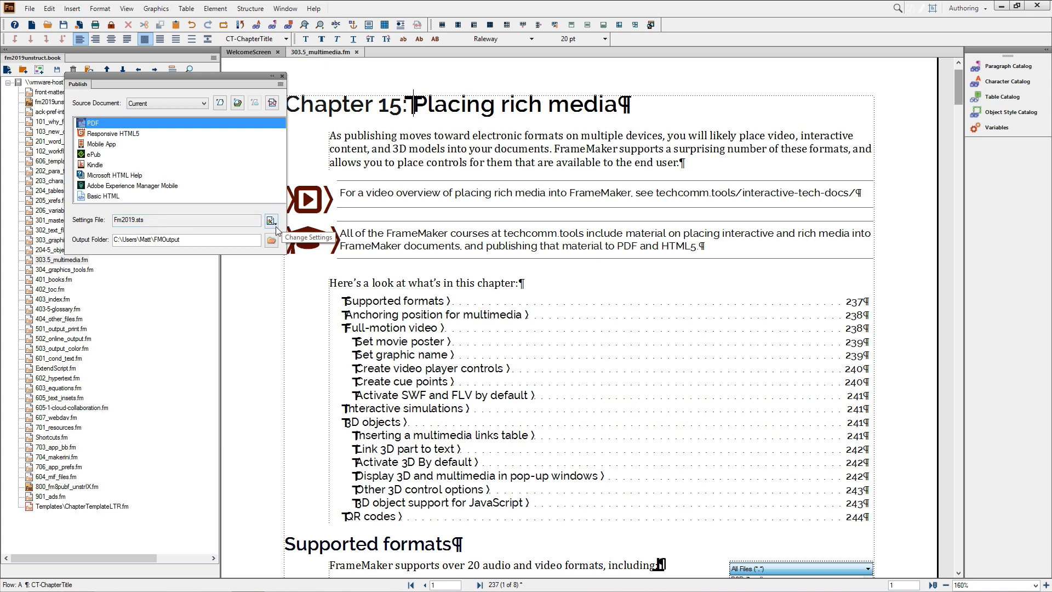
# - Edit the Fm2019.sts settings file and show its PDF General options
pyautogui.click(270, 220)
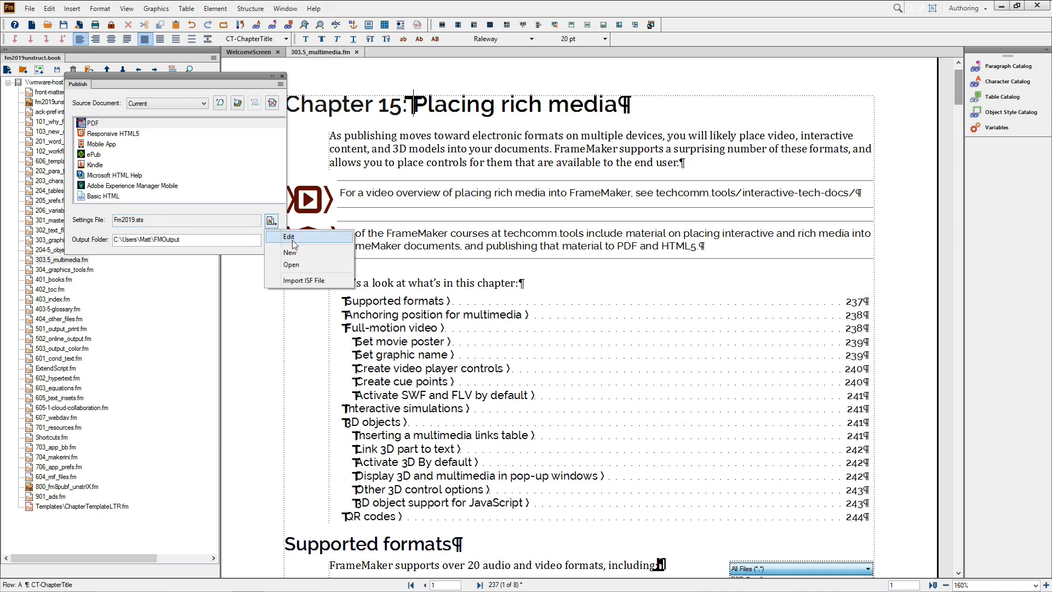
pyautogui.click(272, 220)
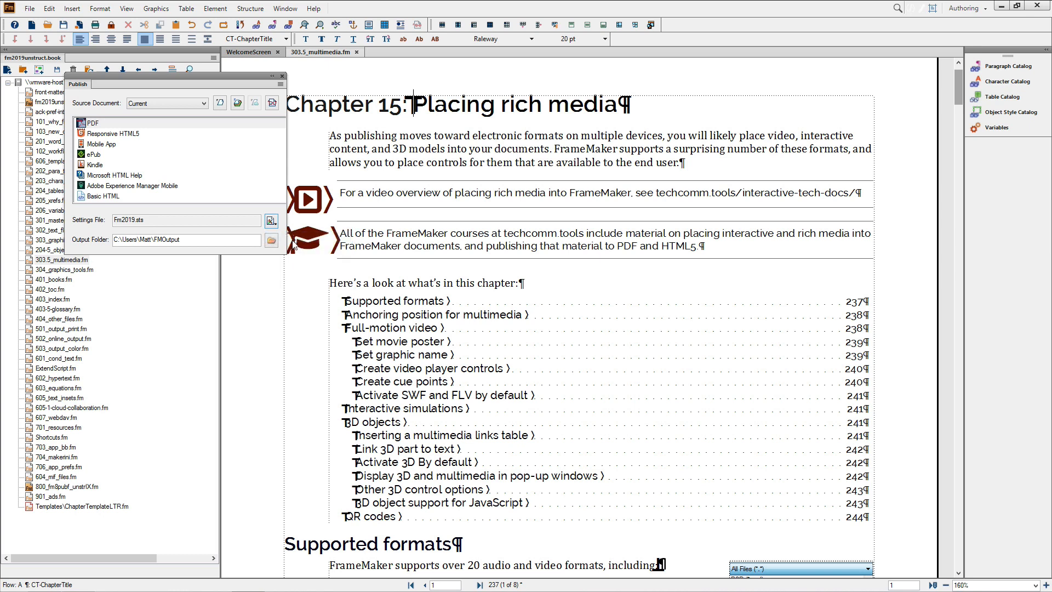
pyautogui.click(272, 220)
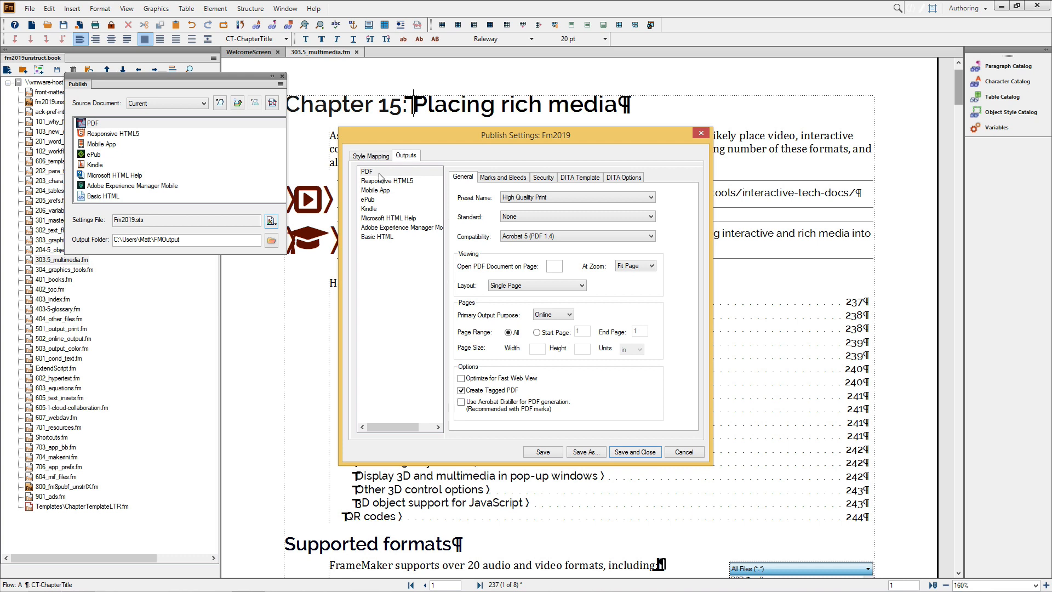
pyautogui.click(367, 171)
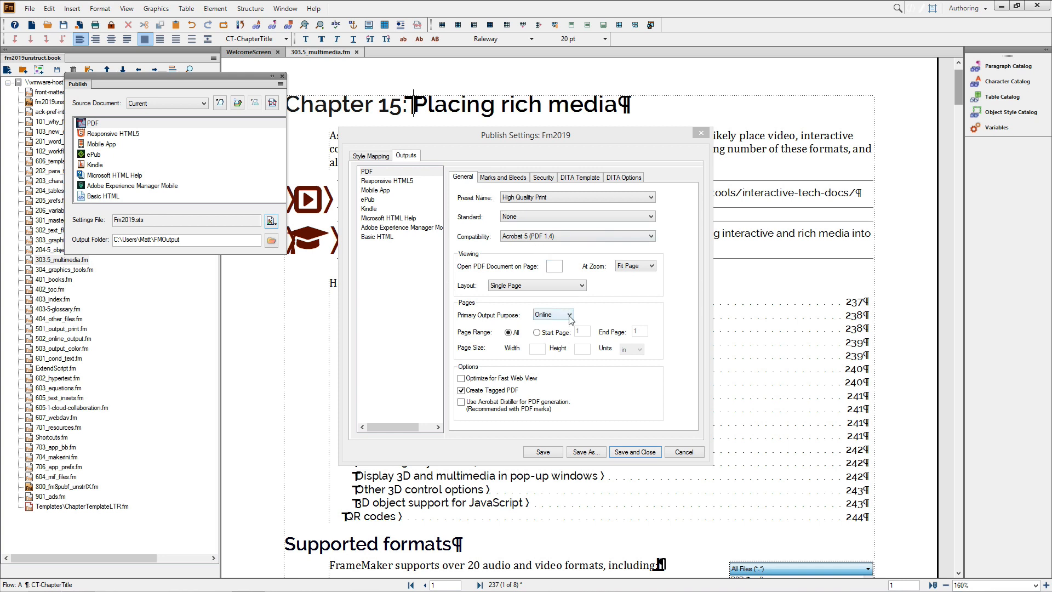
# - Set the PDF Primary Output Purpose to Print, then move on to Marks and Bleeds
pyautogui.click(570, 315)
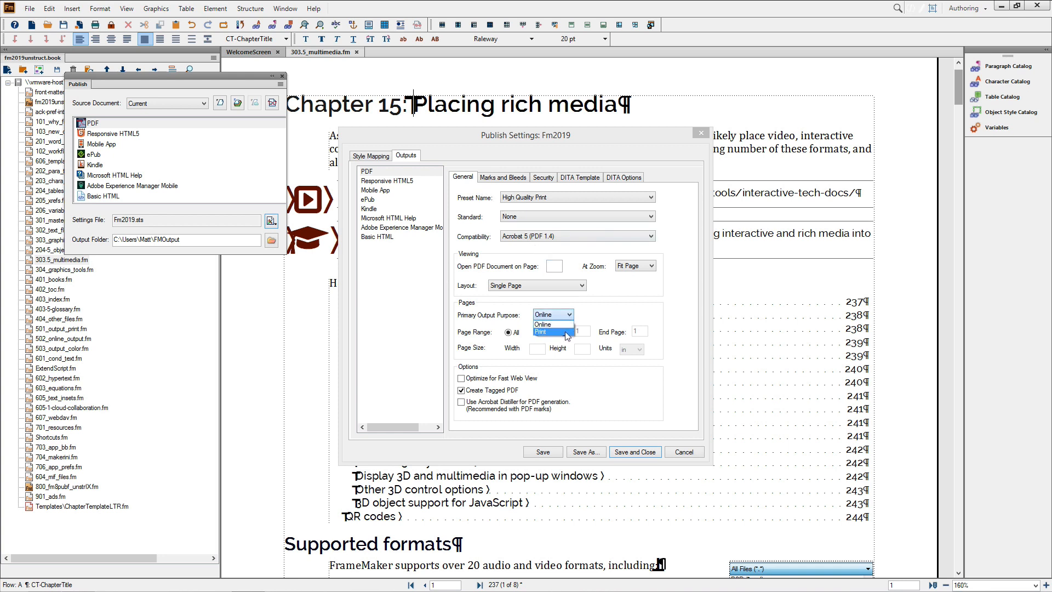
pyautogui.click(546, 331)
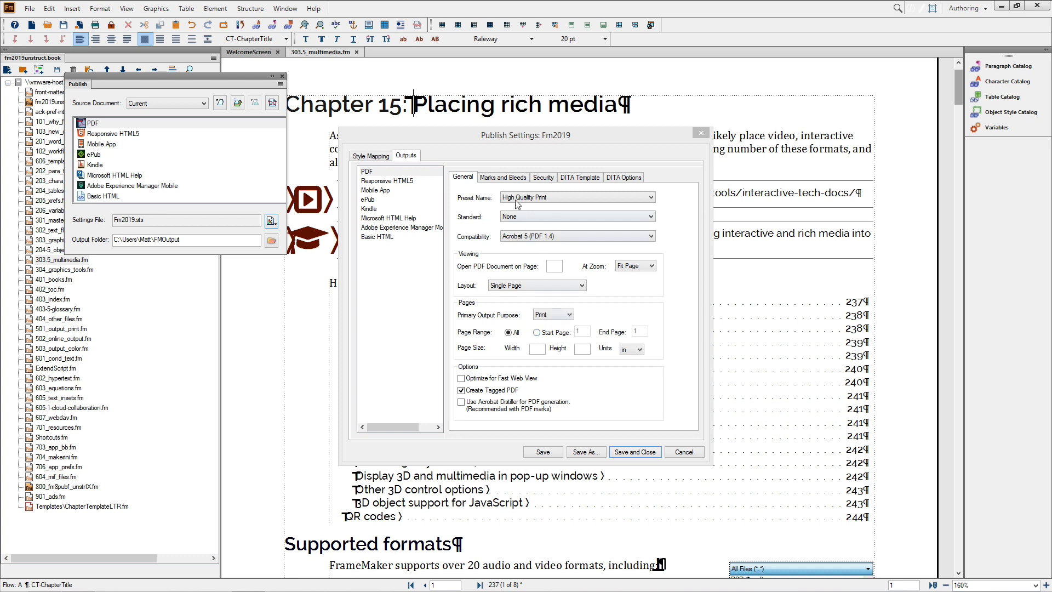
pyautogui.click(503, 178)
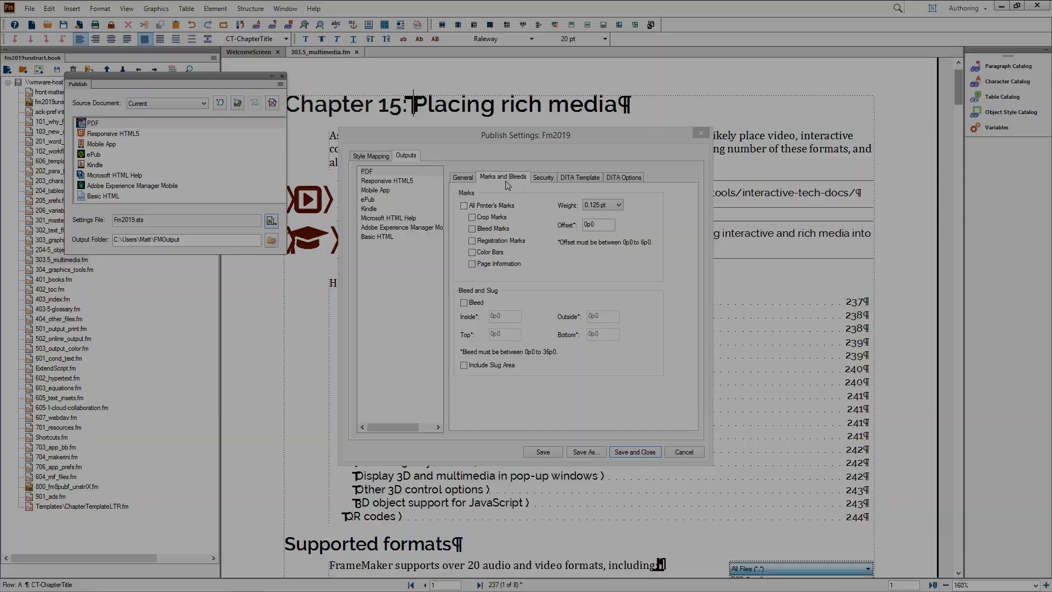
# - Review the Security, DITA Template and DITA Options pages of the PDF settings
pyautogui.click(542, 177)
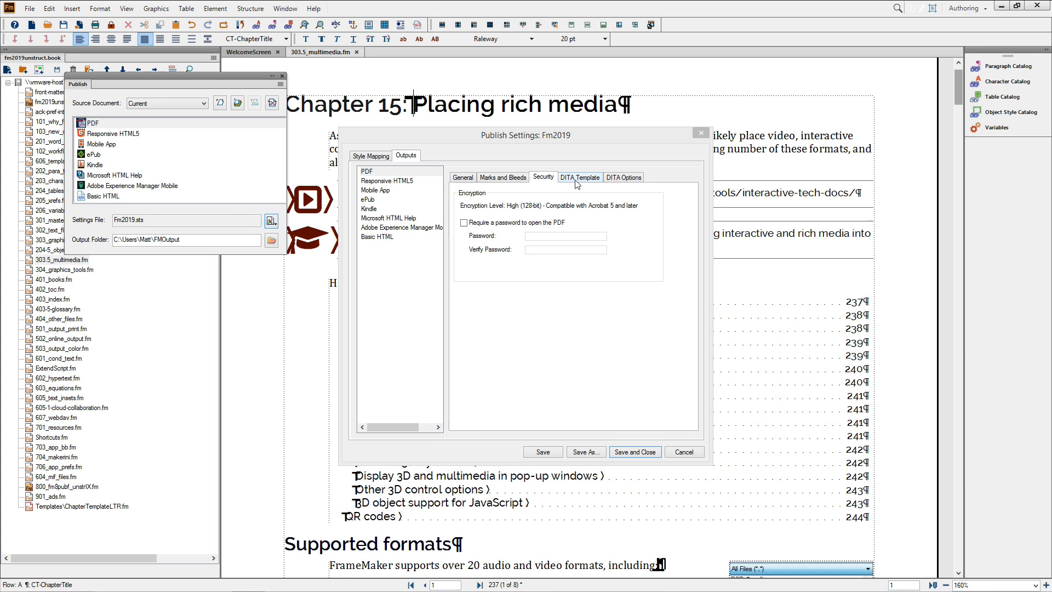
pyautogui.click(580, 177)
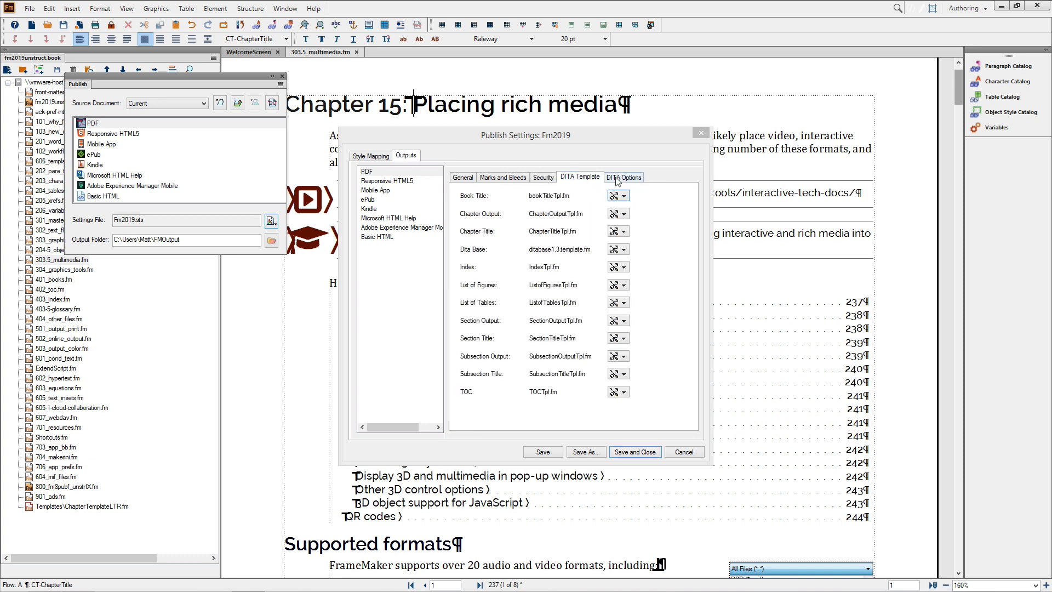
pyautogui.click(624, 177)
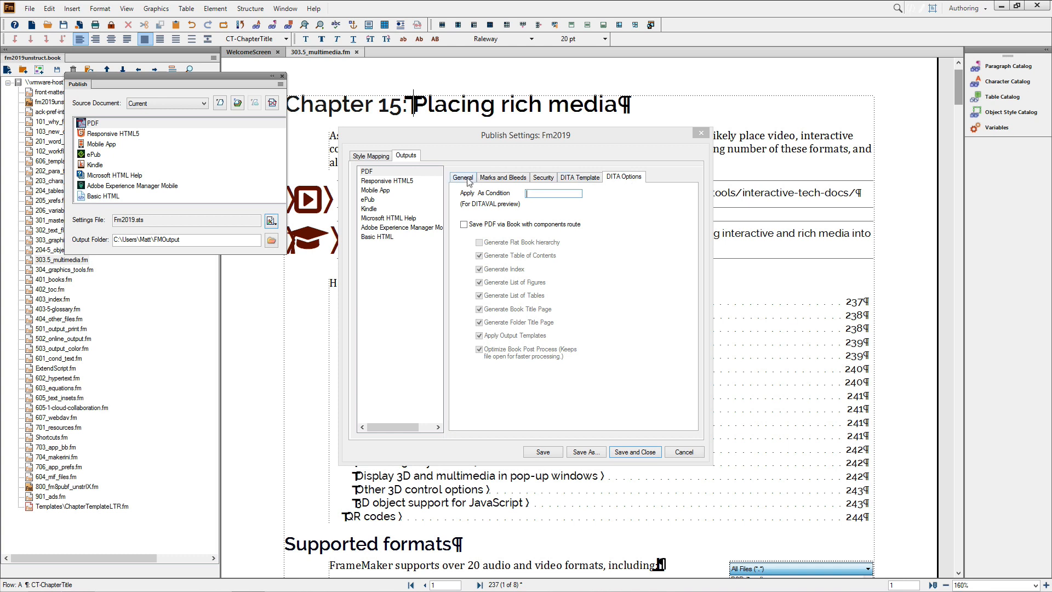
# - Return to the General PDF page, then save the edited Fm2019.sts settings and close them
pyautogui.click(462, 177)
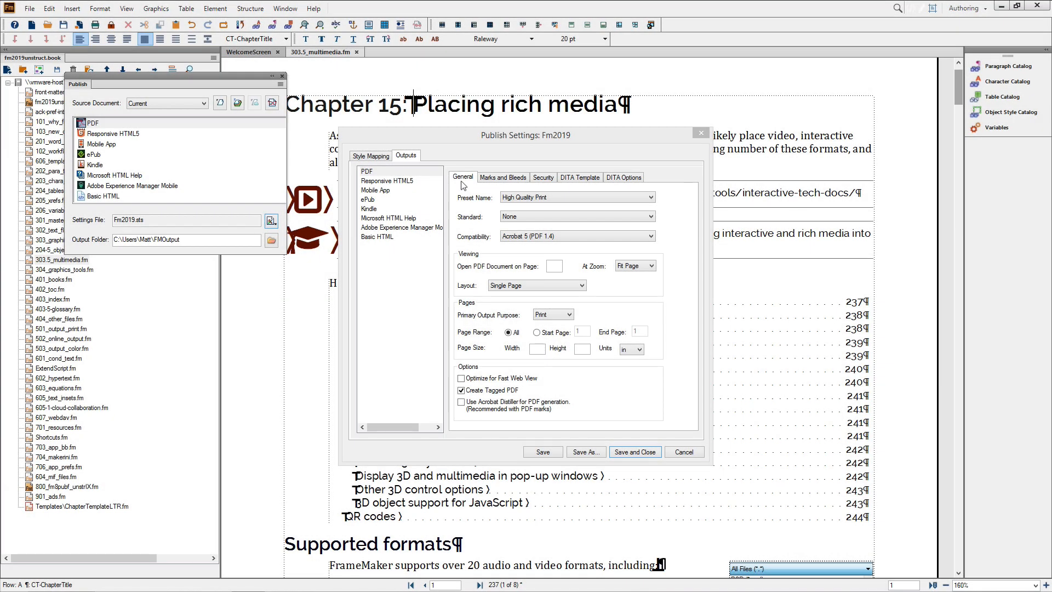
pyautogui.moveTo(641, 452)
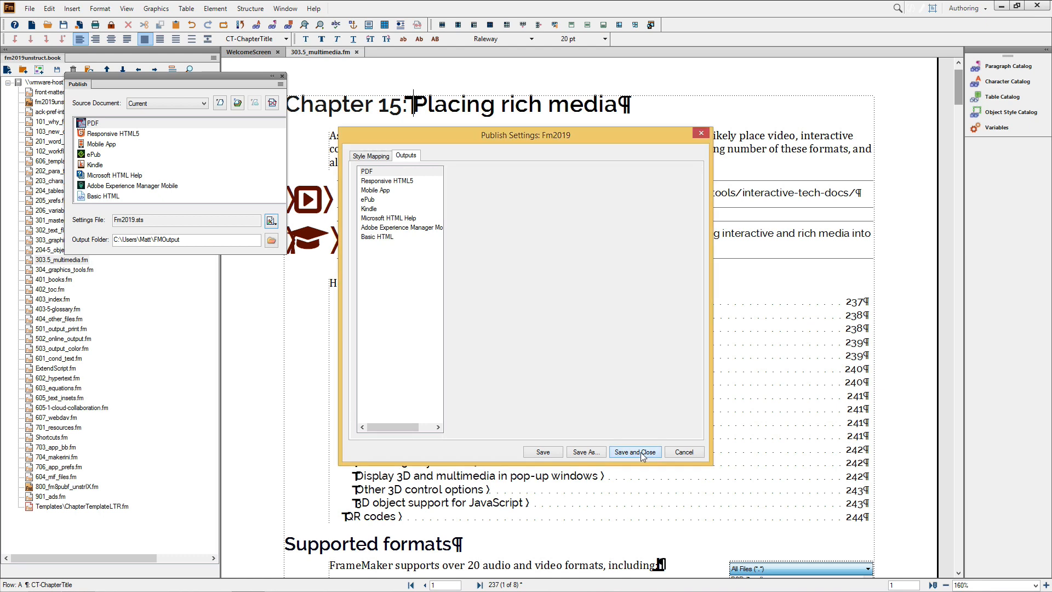
pyautogui.click(633, 451)
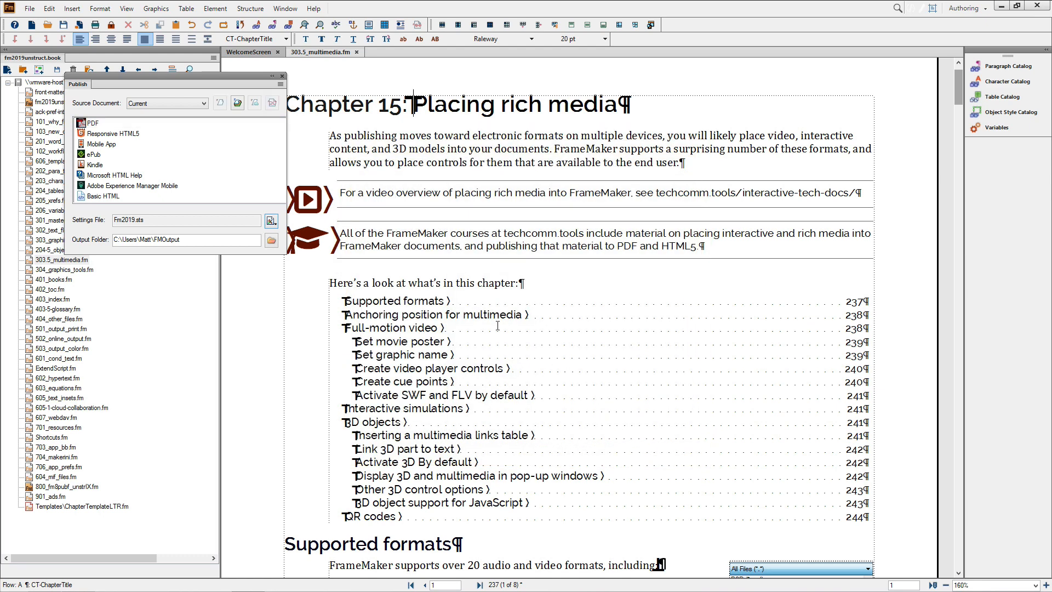
pyautogui.moveTo(161, 219)
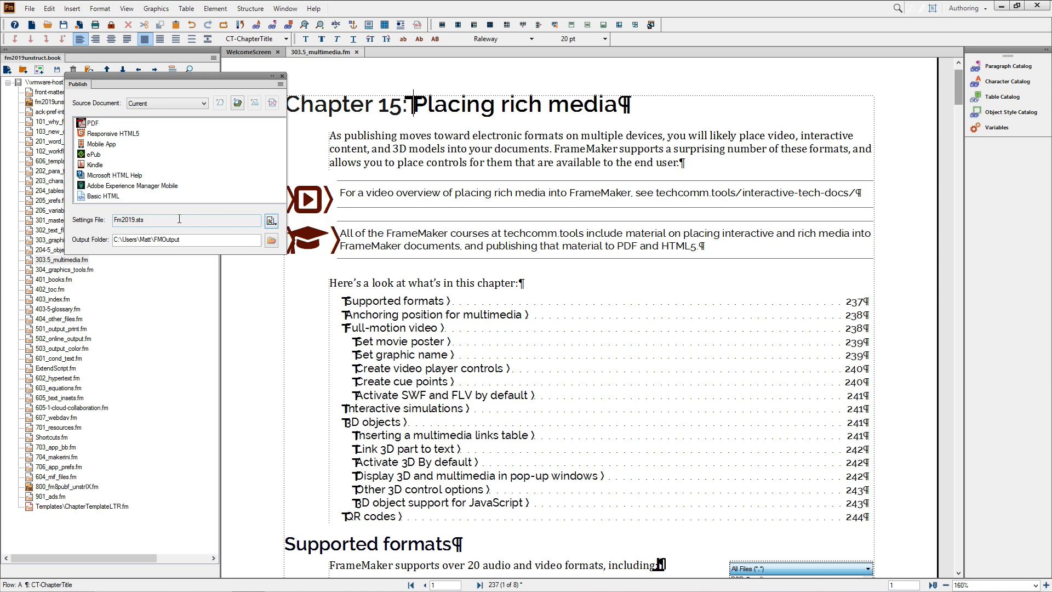
pyautogui.moveTo(182, 219)
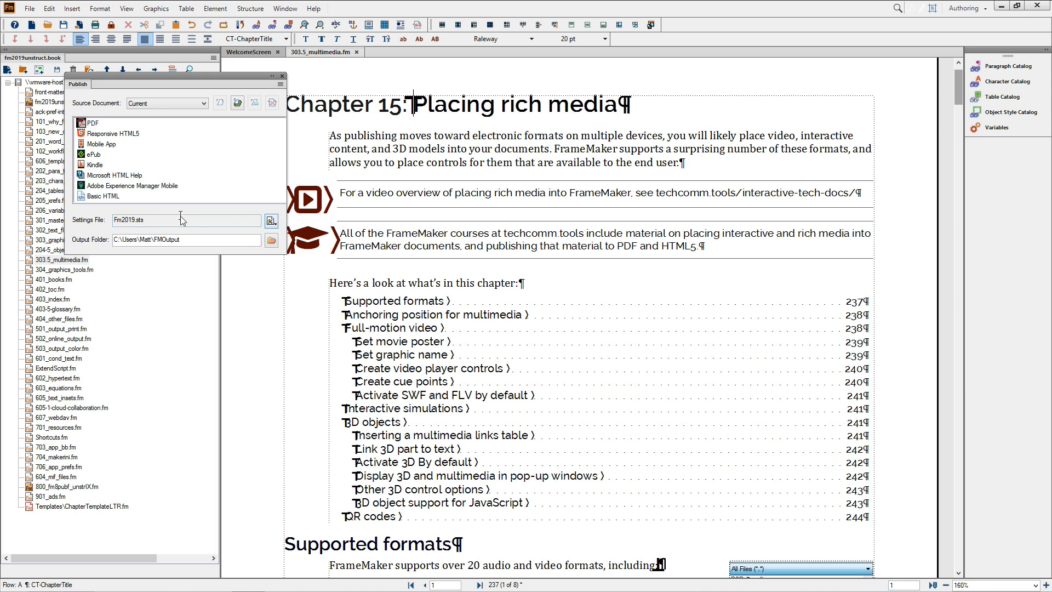
# - Make 303.5_multimedia.fm the source document to publish, with PDF as the output
pyautogui.click(204, 103)
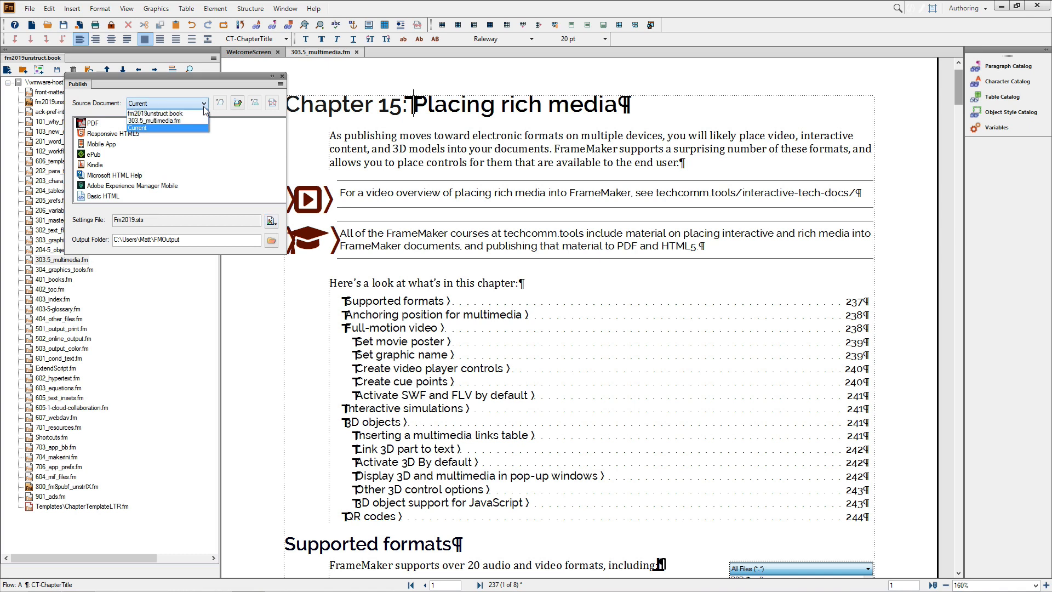
pyautogui.moveTo(160, 120)
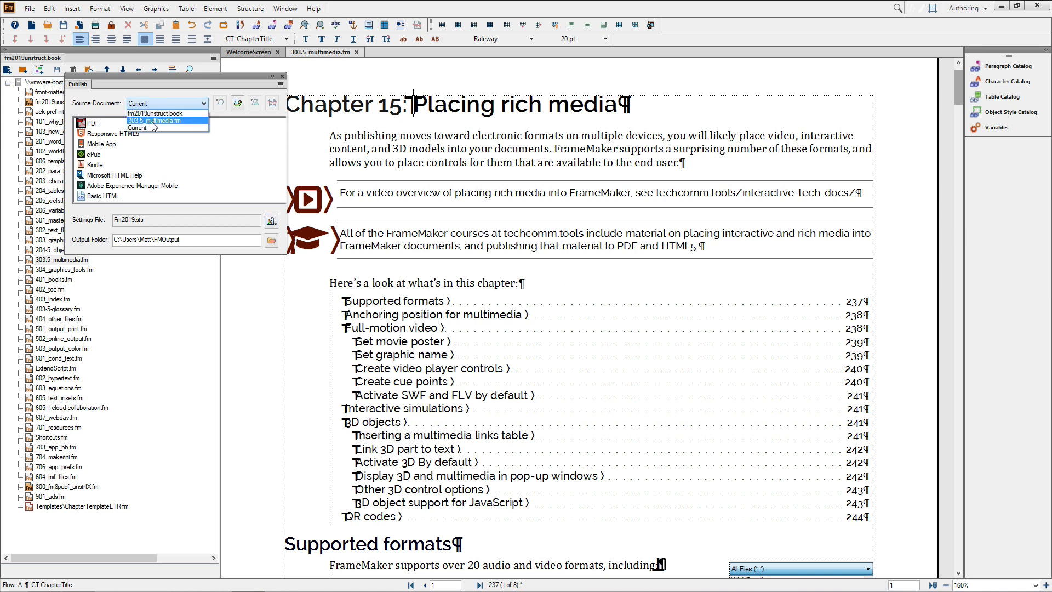
pyautogui.click(161, 121)
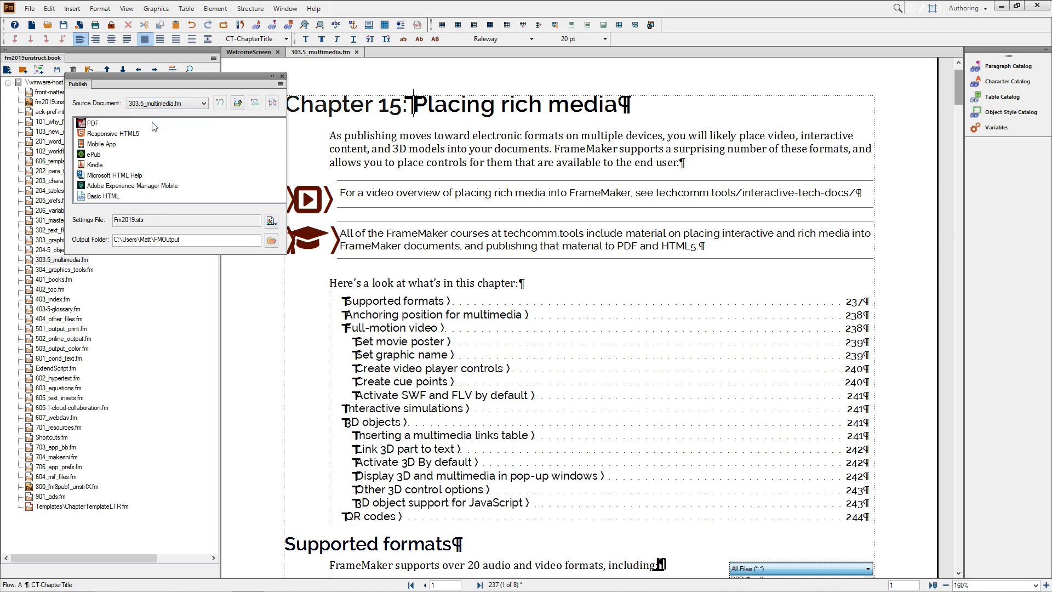
pyautogui.click(187, 220)
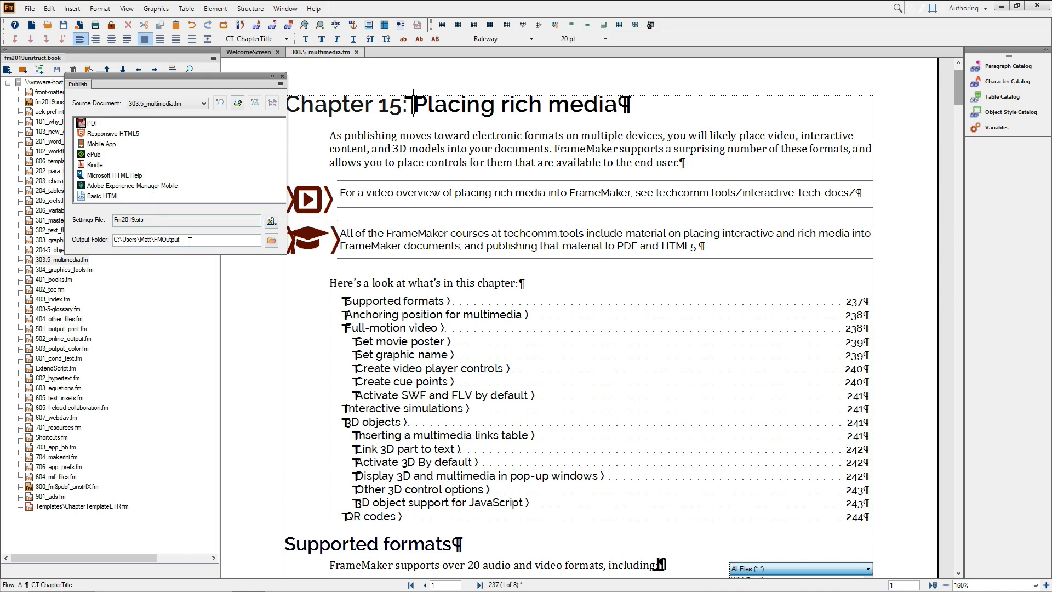
pyautogui.moveTo(173, 201)
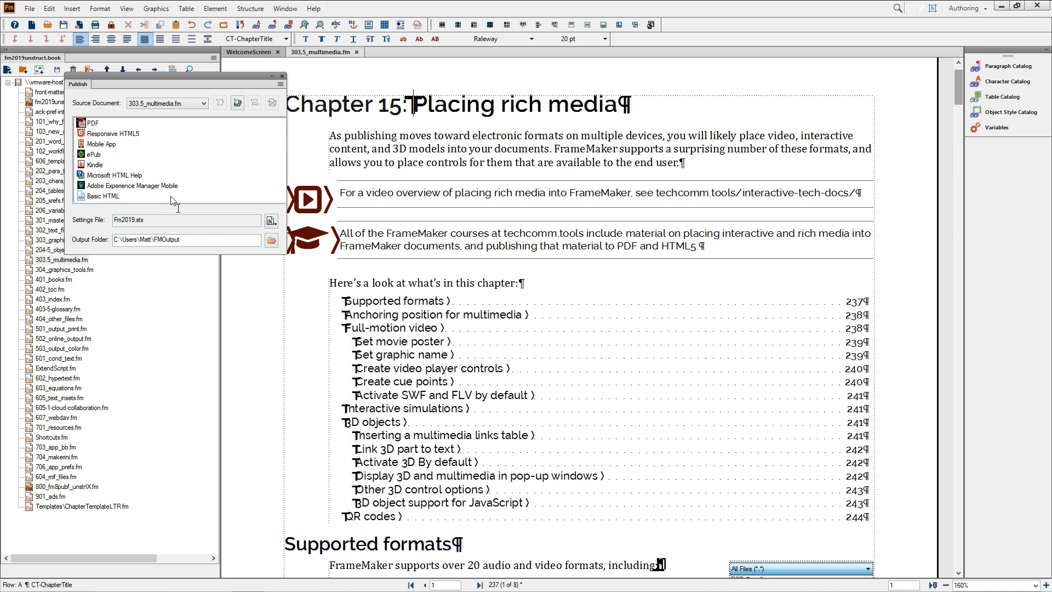
pyautogui.click(92, 123)
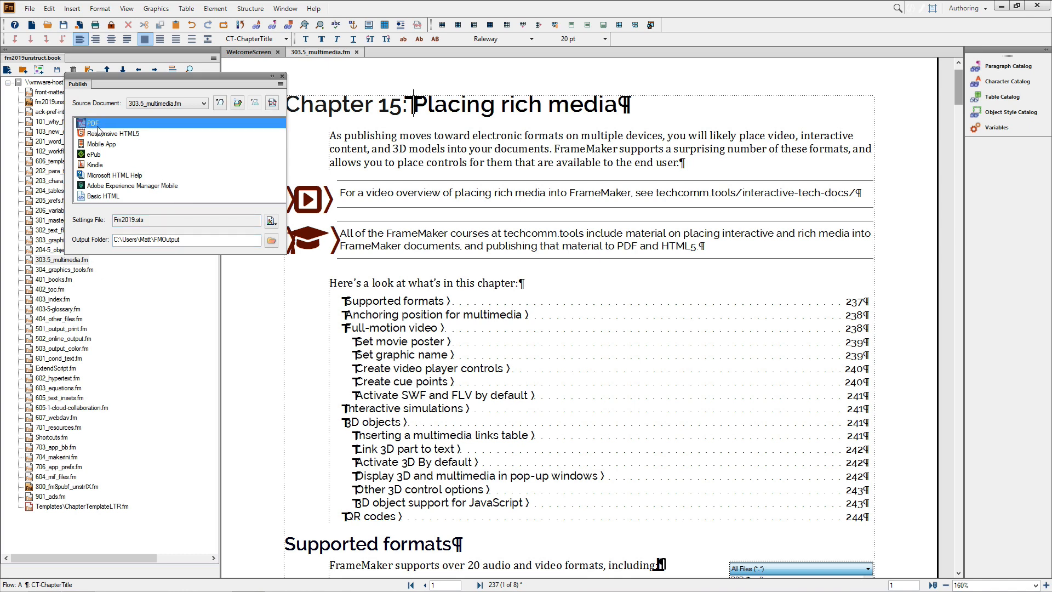
pyautogui.moveTo(155, 122)
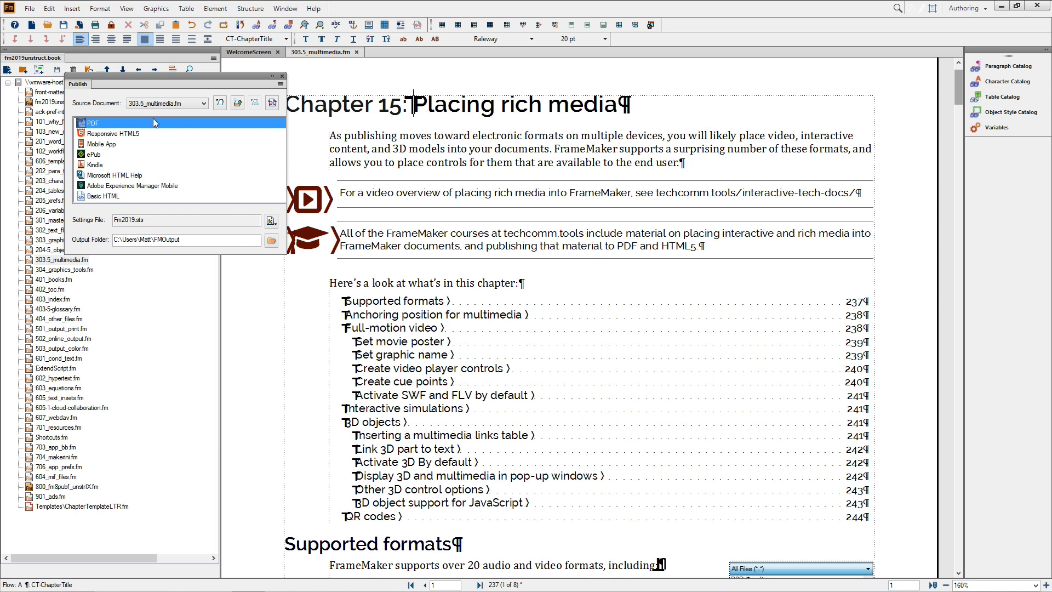
pyautogui.click(237, 103)
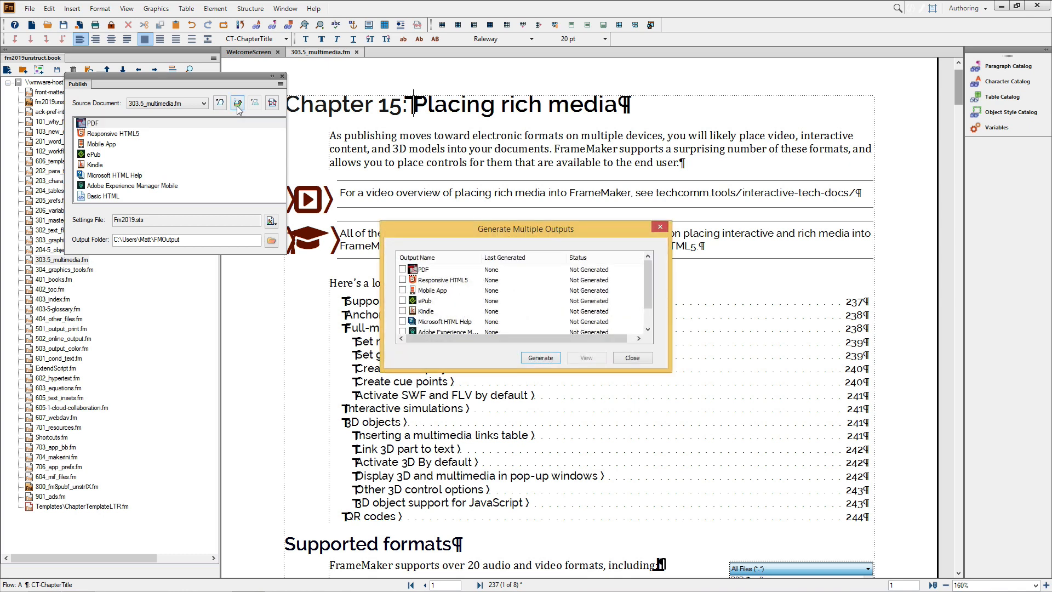
pyautogui.moveTo(632, 357)
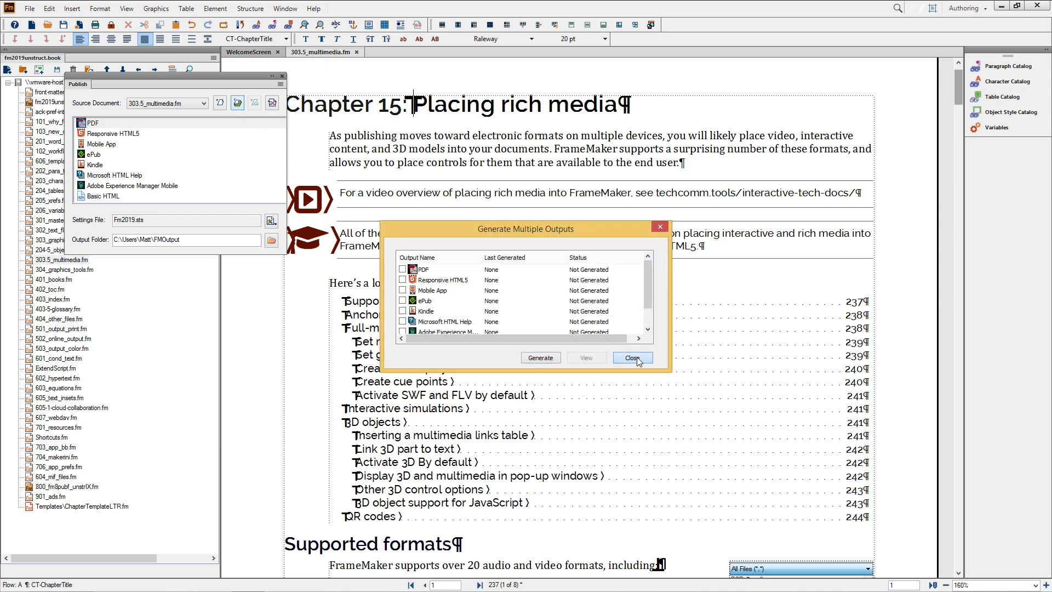
pyautogui.click(631, 358)
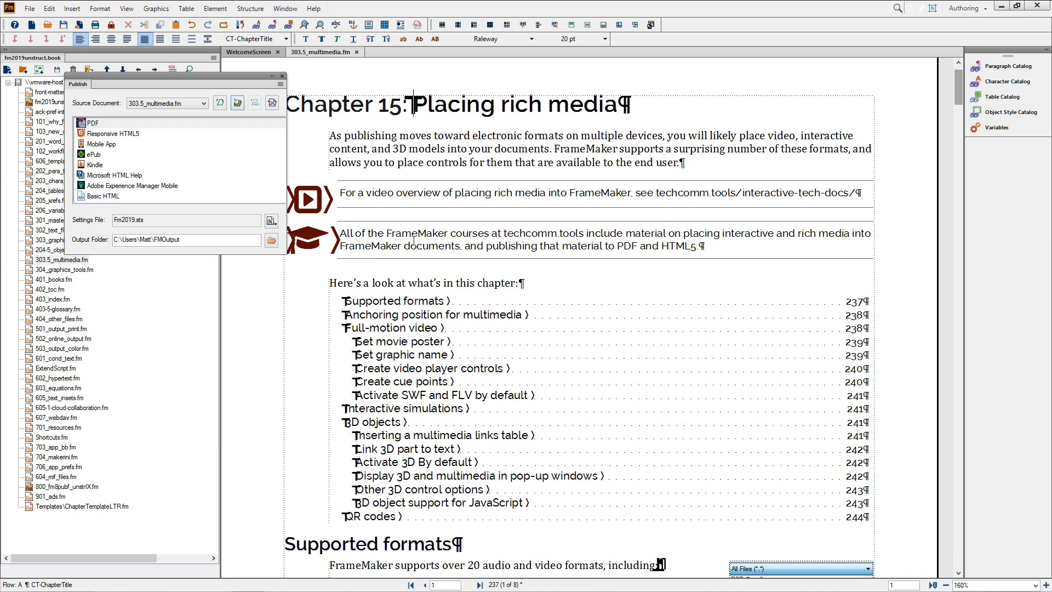
pyautogui.moveTo(220, 103)
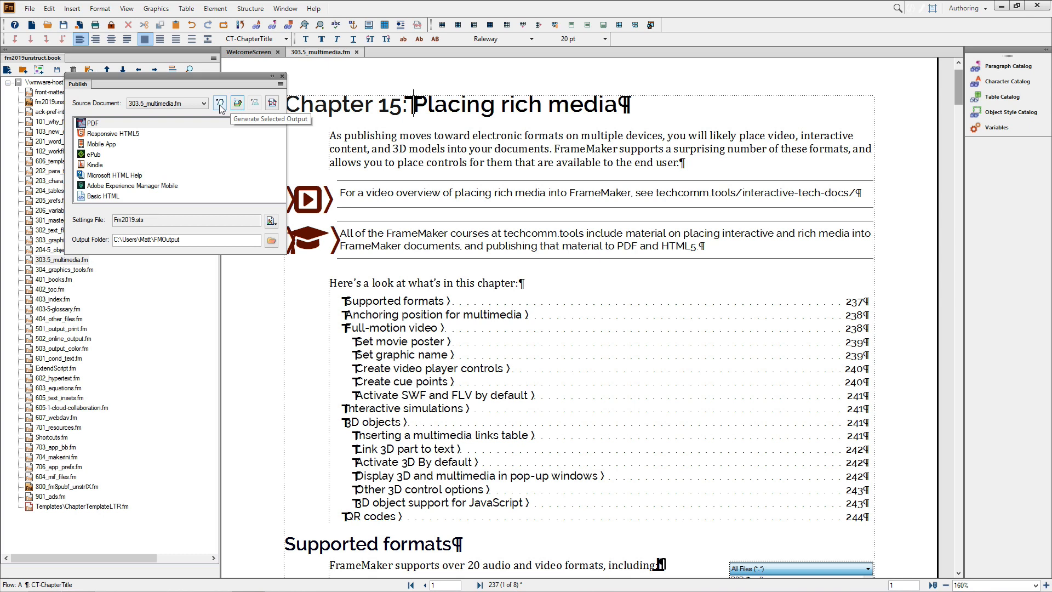
# - Generate 303.5_multimedia.pdf into the FMOutput folder and dismiss the Publish Result
pyautogui.click(220, 102)
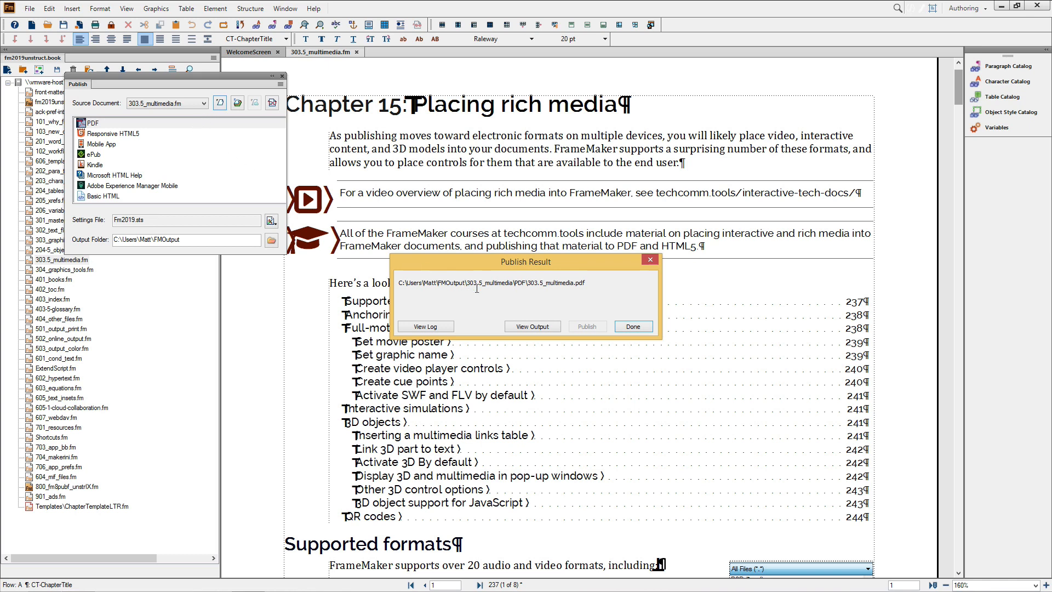
pyautogui.click(631, 326)
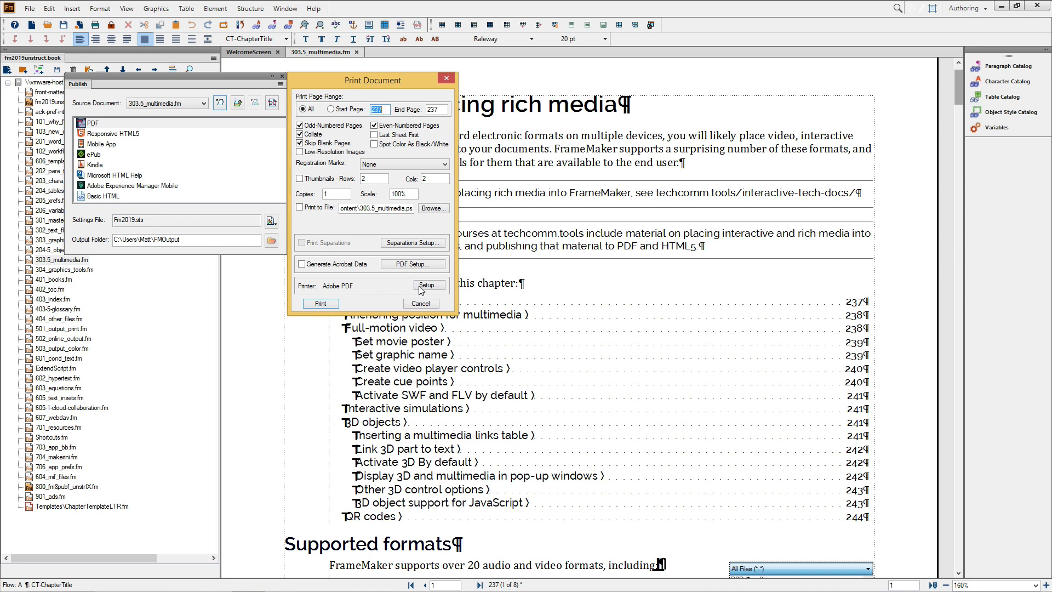
# - From Print Document, go through Setup to the Adobe PDF printer's Document Properties
pyautogui.click(428, 285)
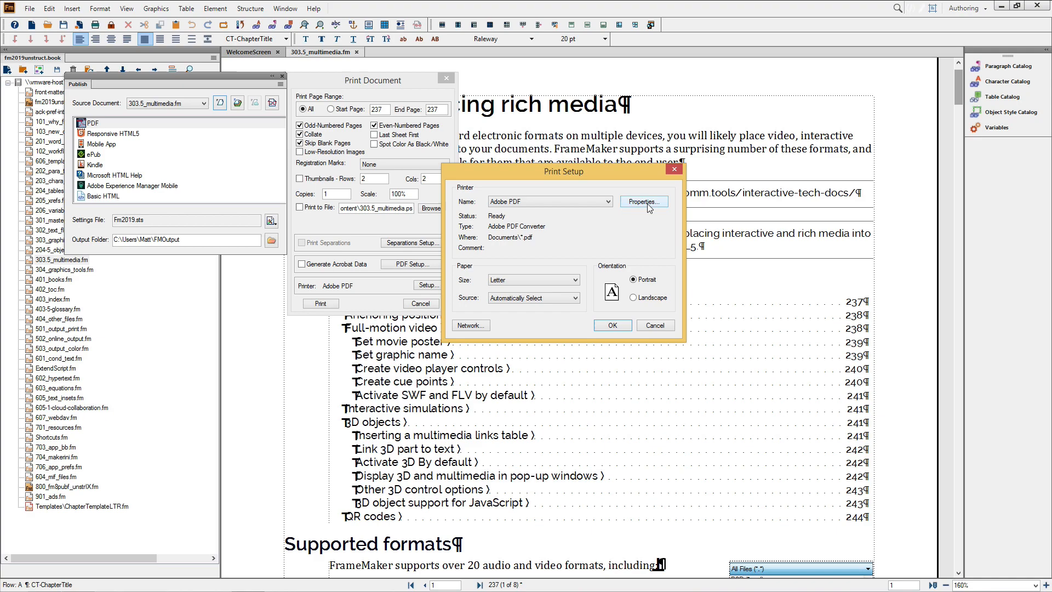
pyautogui.click(643, 201)
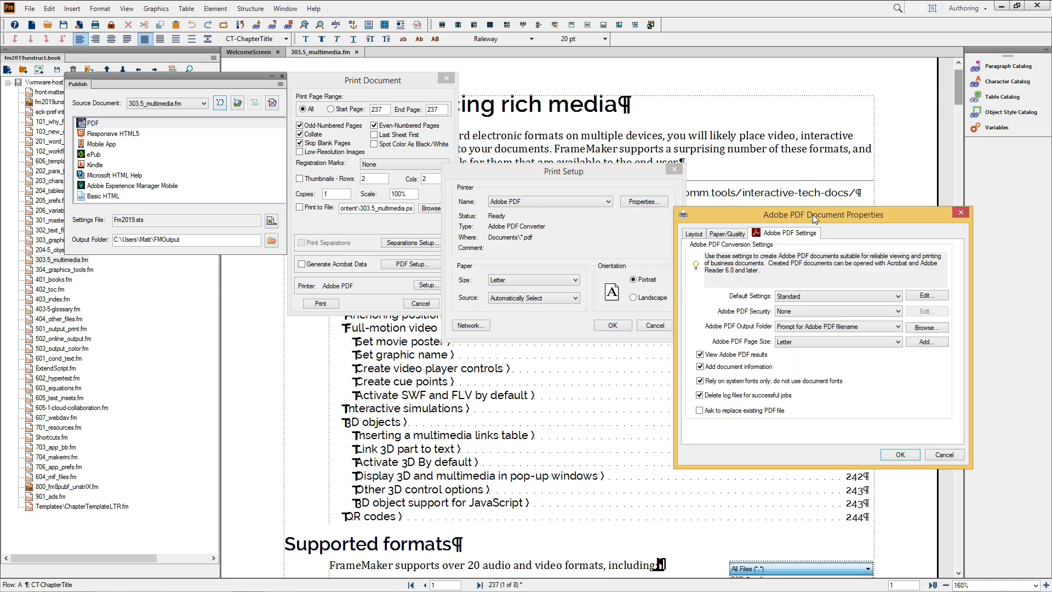